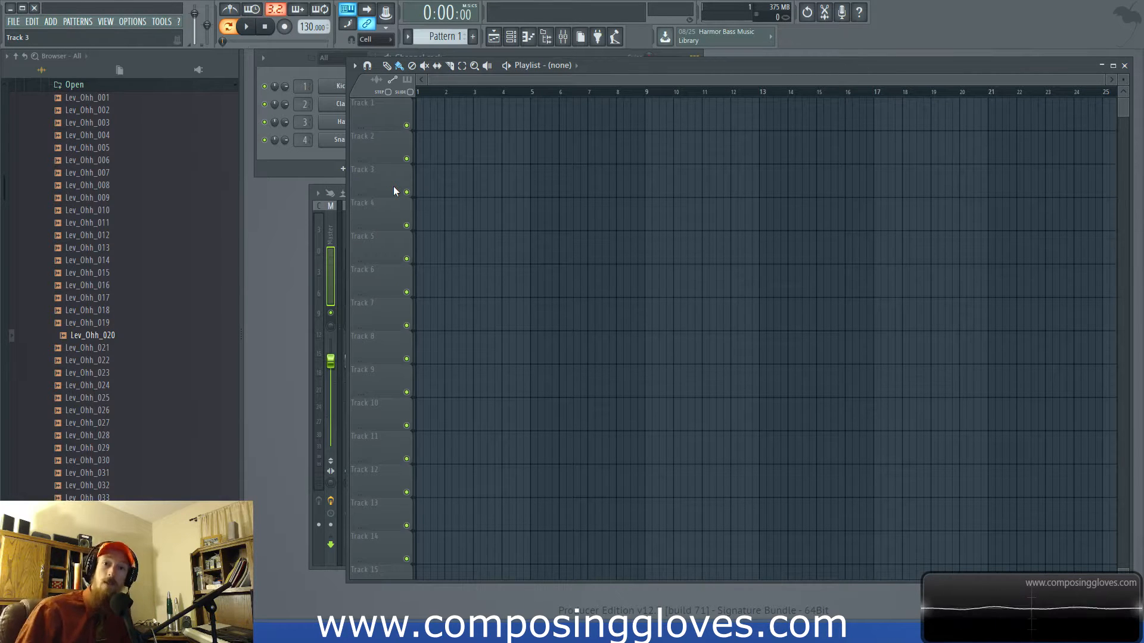
mouse_move(388, 190)
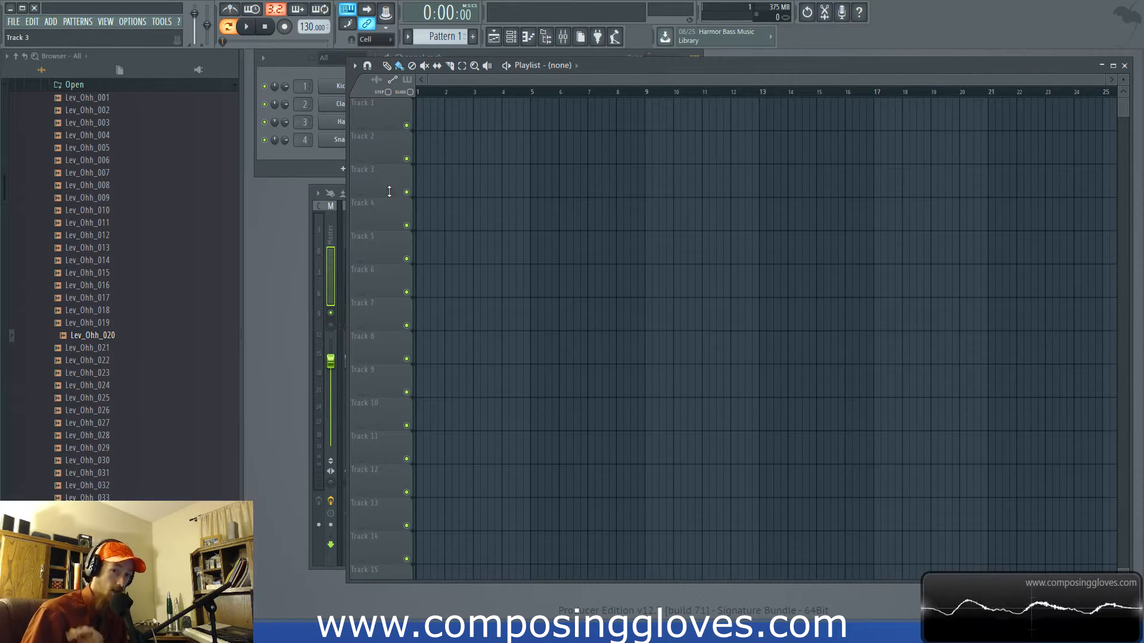
Audition the Lev_Ohh open hi-hats, switch to the Closed folder and load Lev_Chh_023
left_click(562, 36)
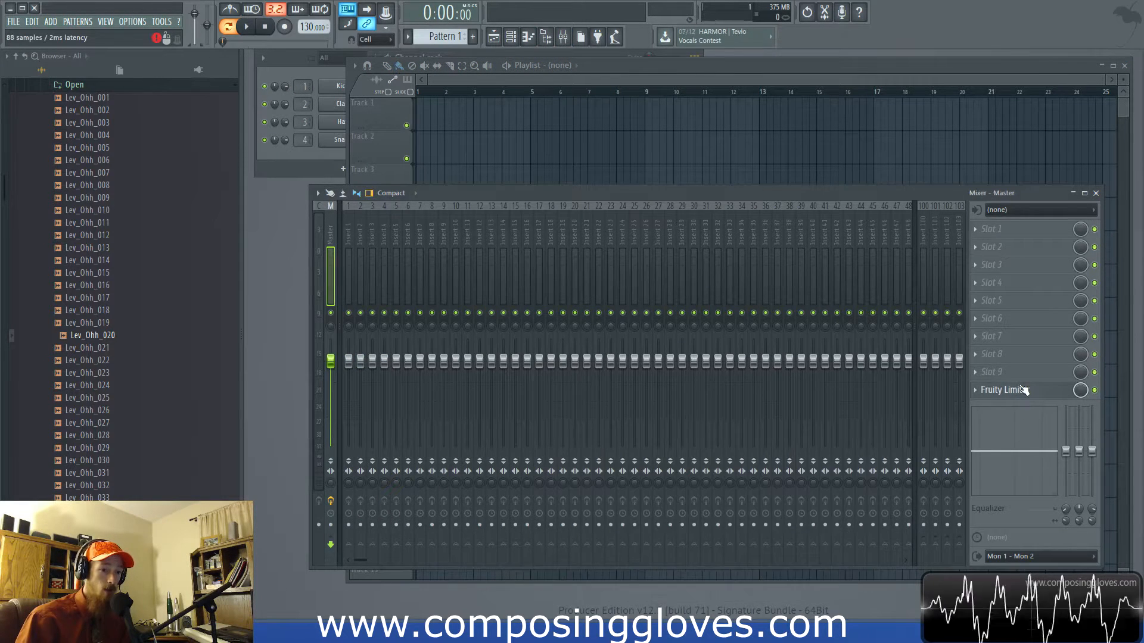
left_click(1003, 389)
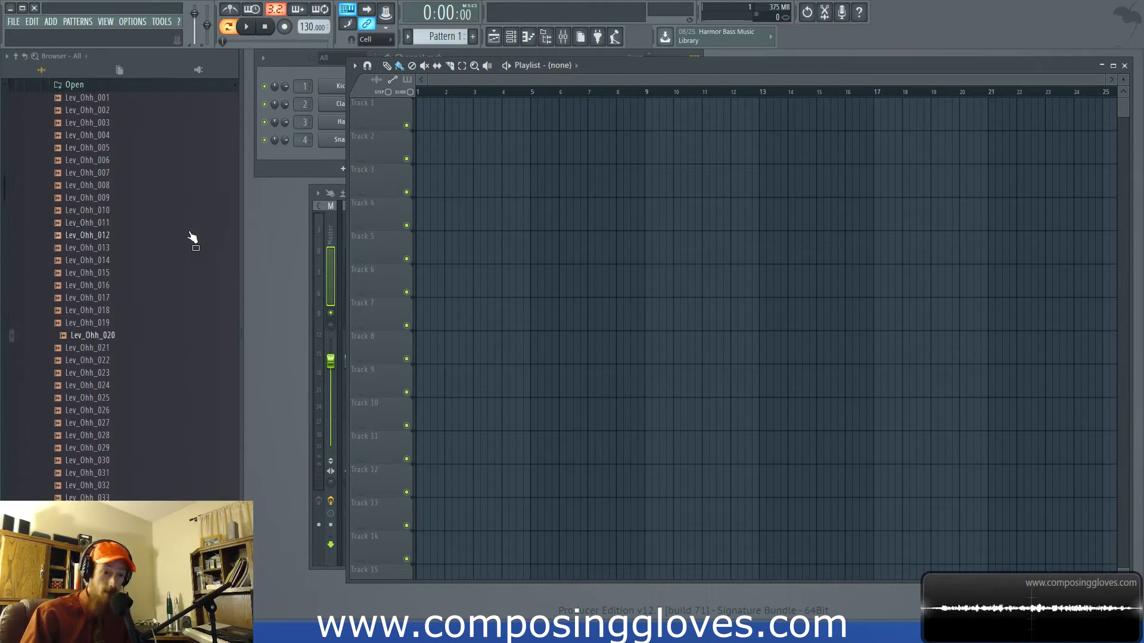
mouse_move(135, 324)
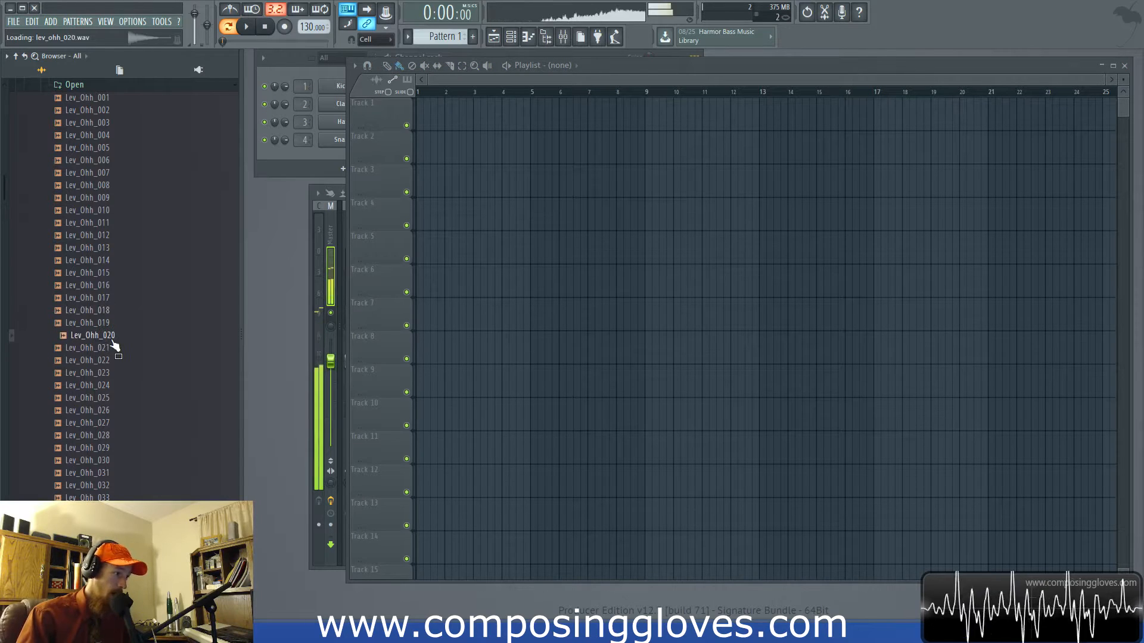
left_click(92, 347)
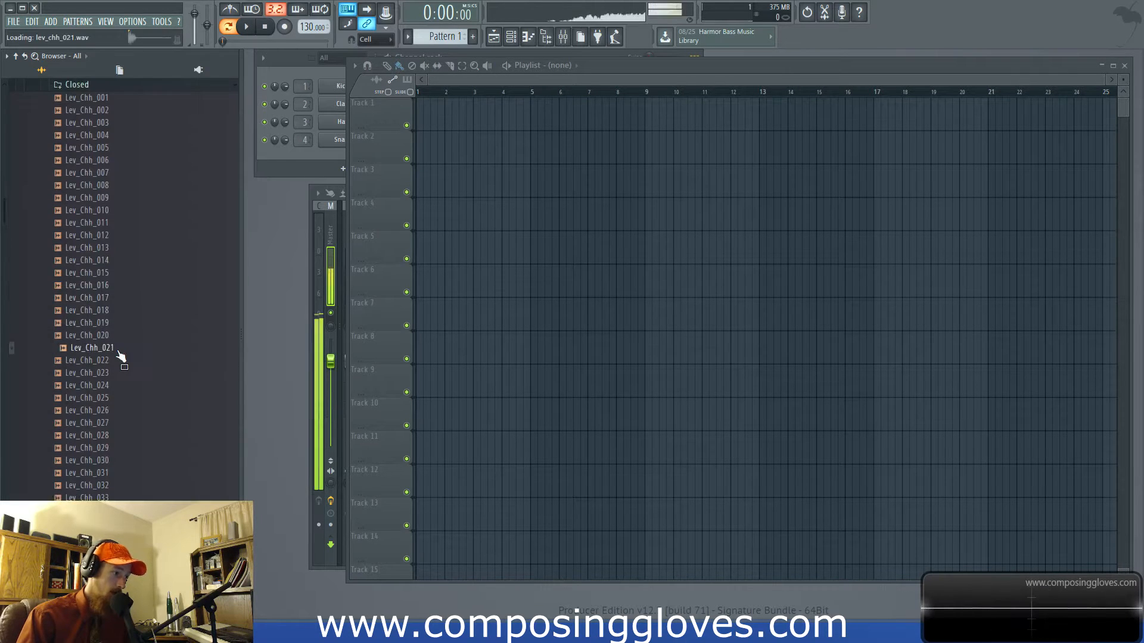
left_click(92, 373)
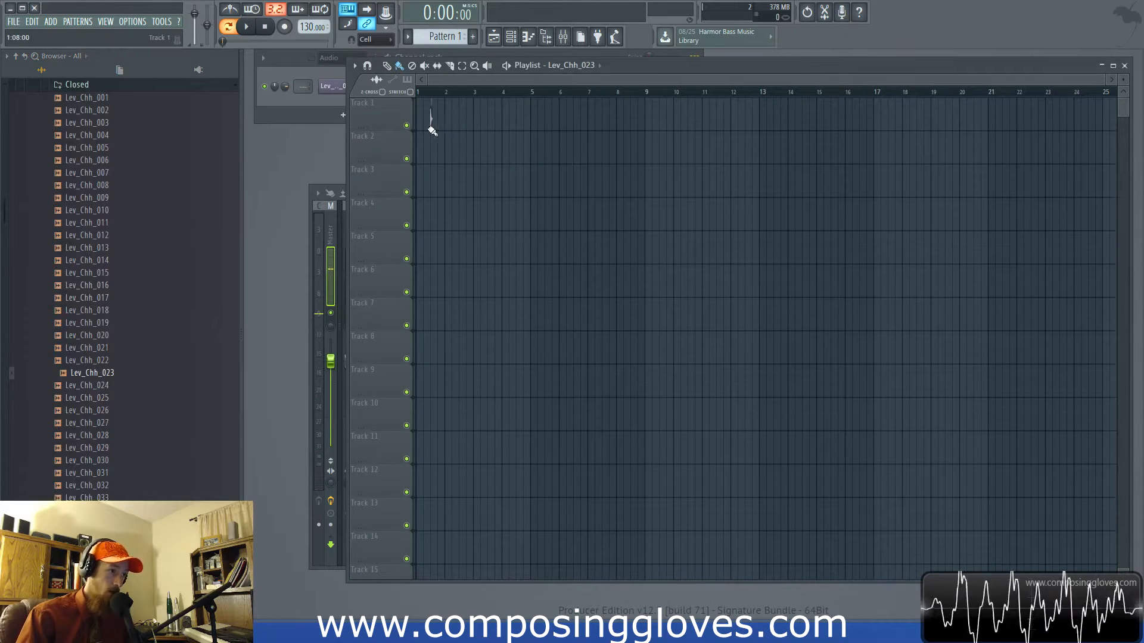
Paint Lev_Chh_023 clips on Track 1 at each beat of bar 1 and bring up its channel settings
left_click(450, 102)
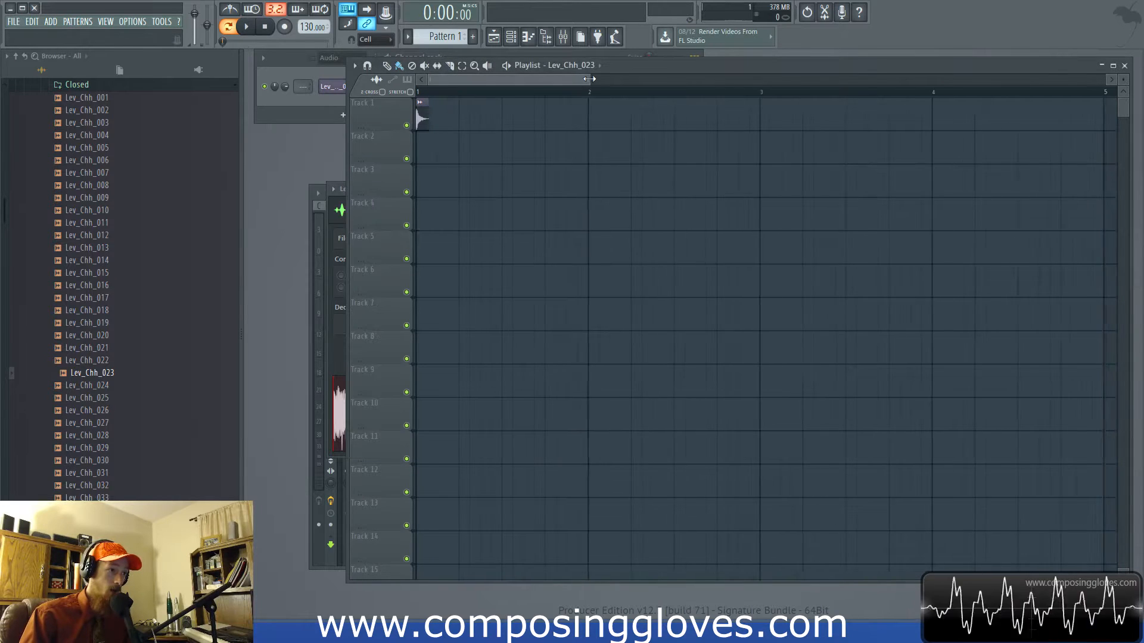
left_click(481, 117)
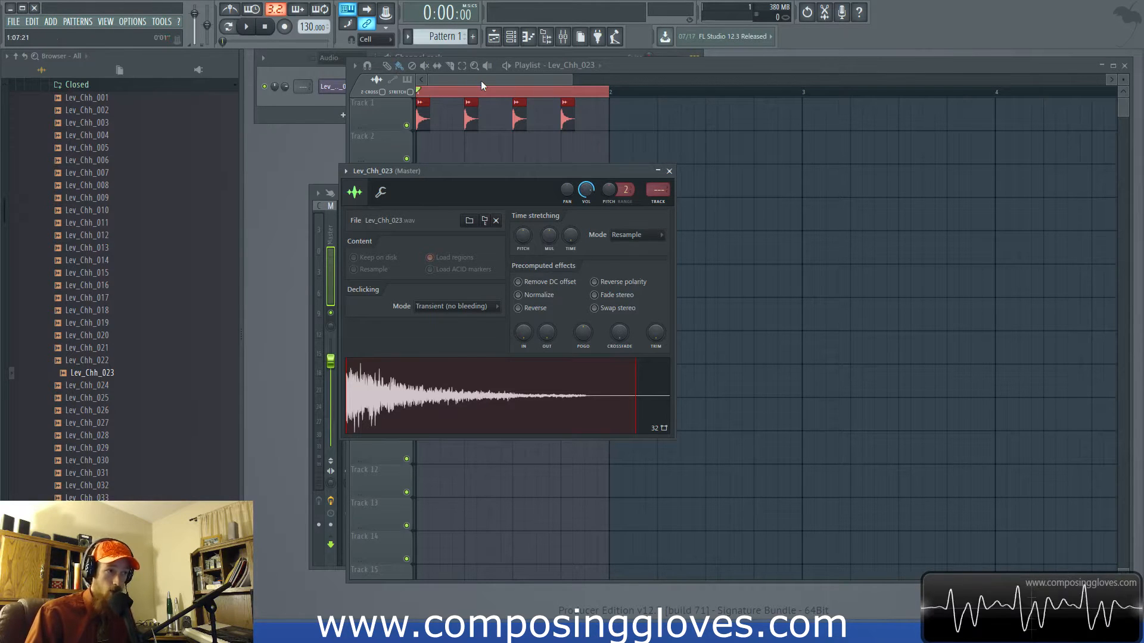
Play the four hi-hat hits and turn Lev_Chh_023's VOL knob down to about 79% (−4.9 dB)
left_click_drag(481, 170, 443, 176)
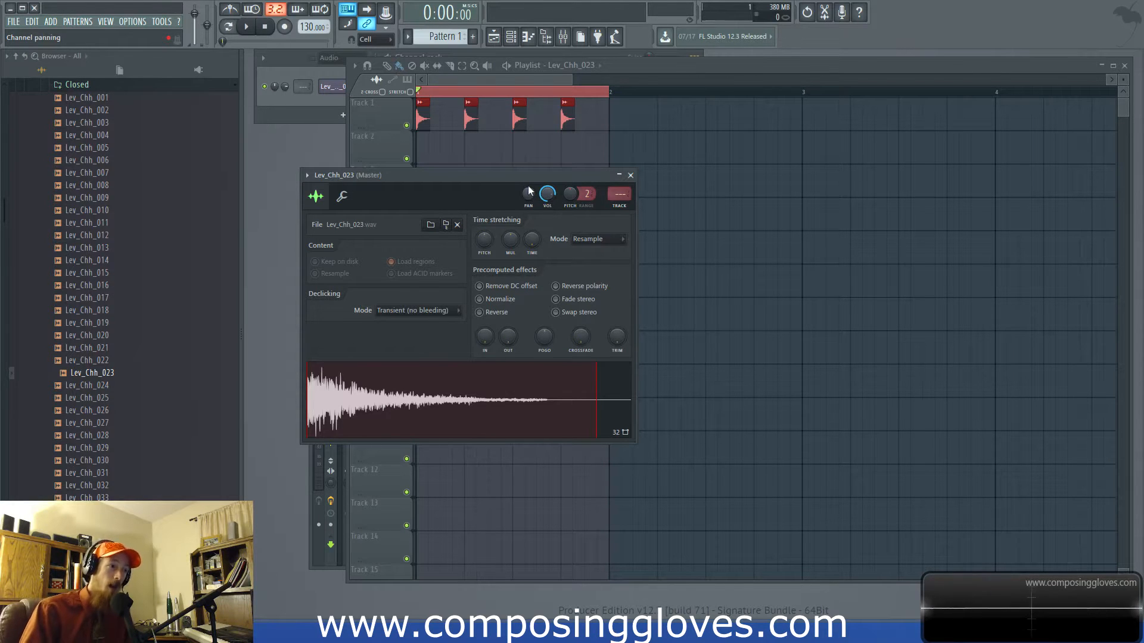
mouse_move(486, 192)
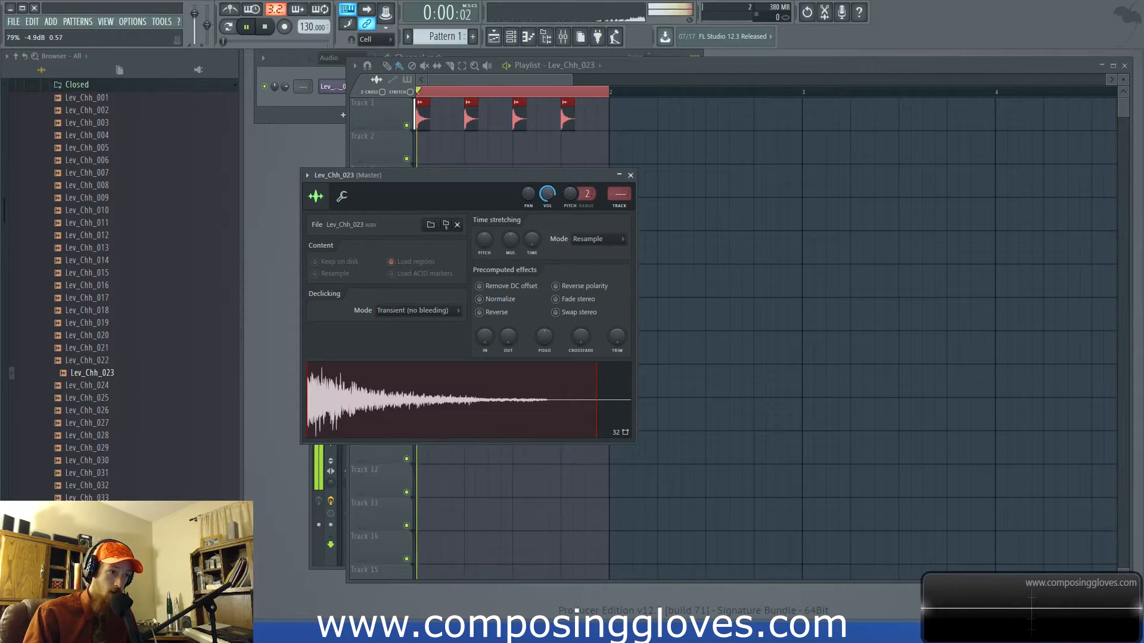
left_click(248, 27)
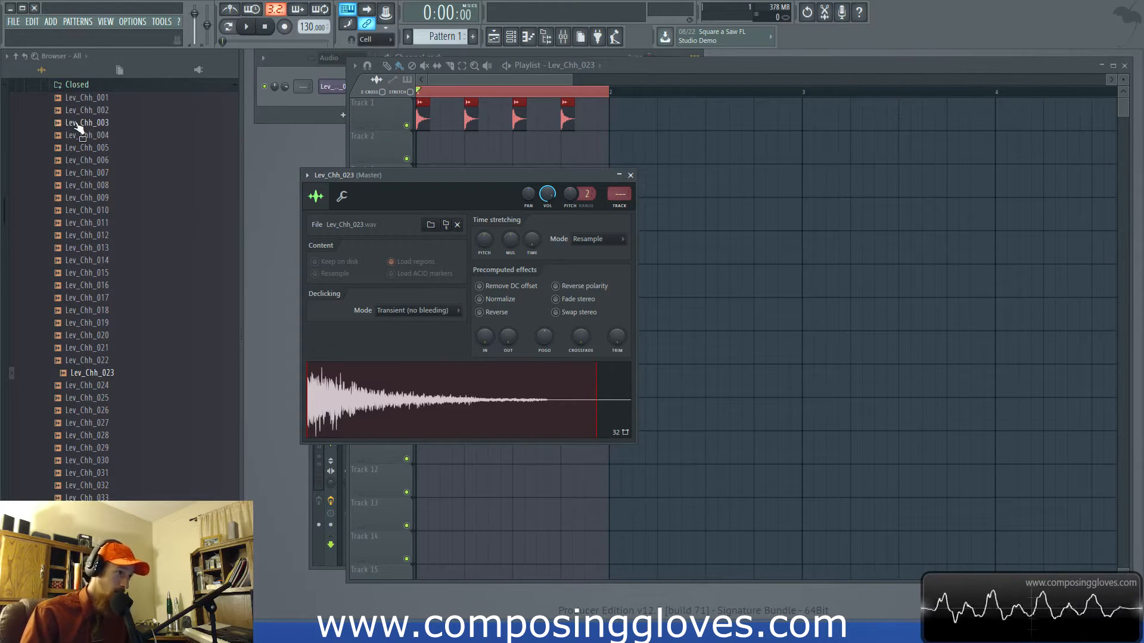
left_click(86, 123)
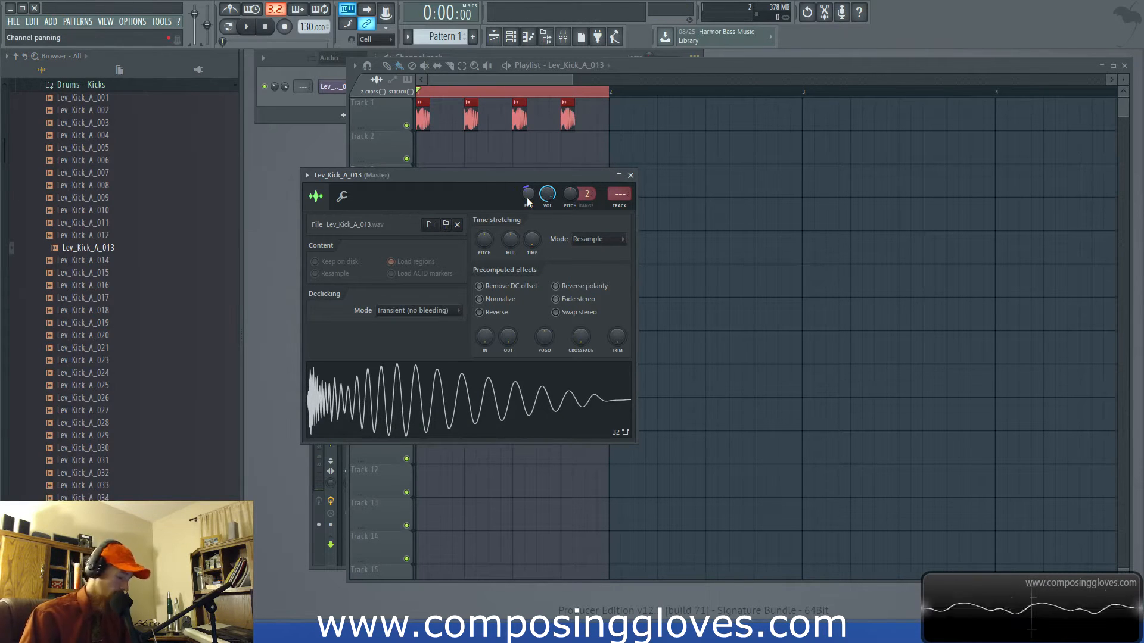
Adjust the Lev_Kick_A_013 volume, close its Sample window and show the Channel Rack
left_click_drag(467, 174, 488, 159)
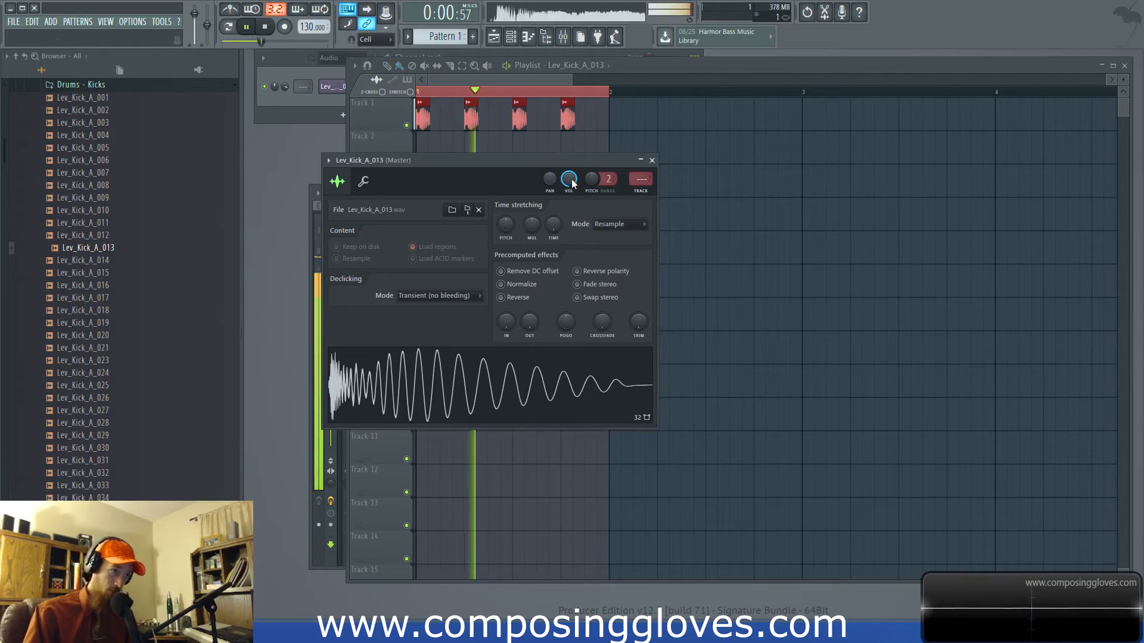
left_click(246, 26)
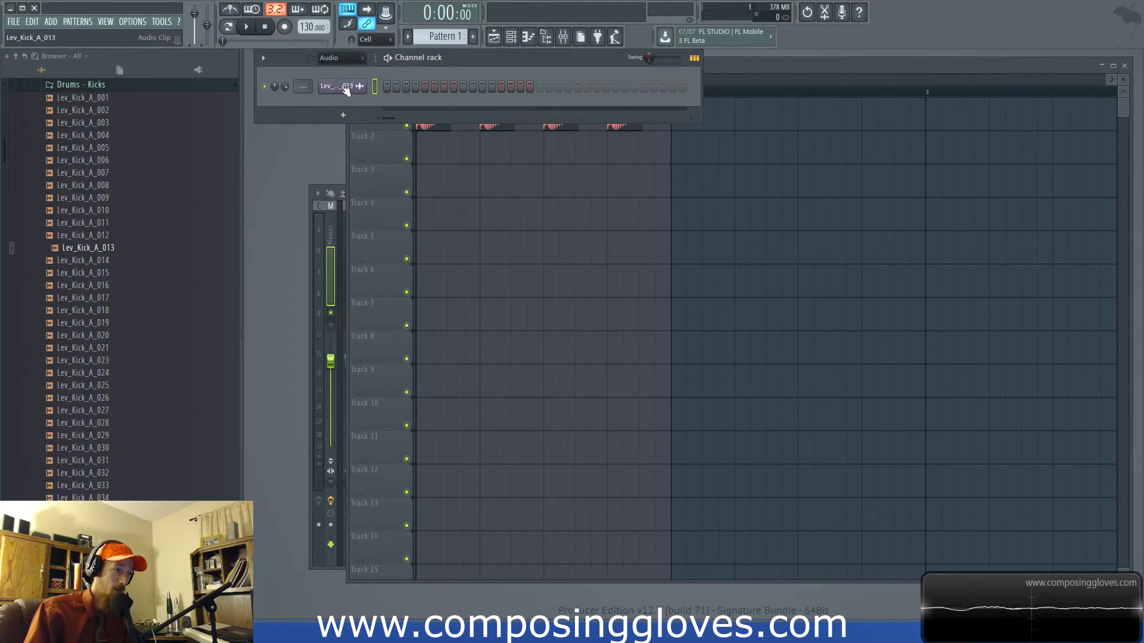
Reopen Lev_Kick_A_013's Sample settings from the Channel Rack, tweak its VOL knob and preview the waveform
left_click(336, 86)
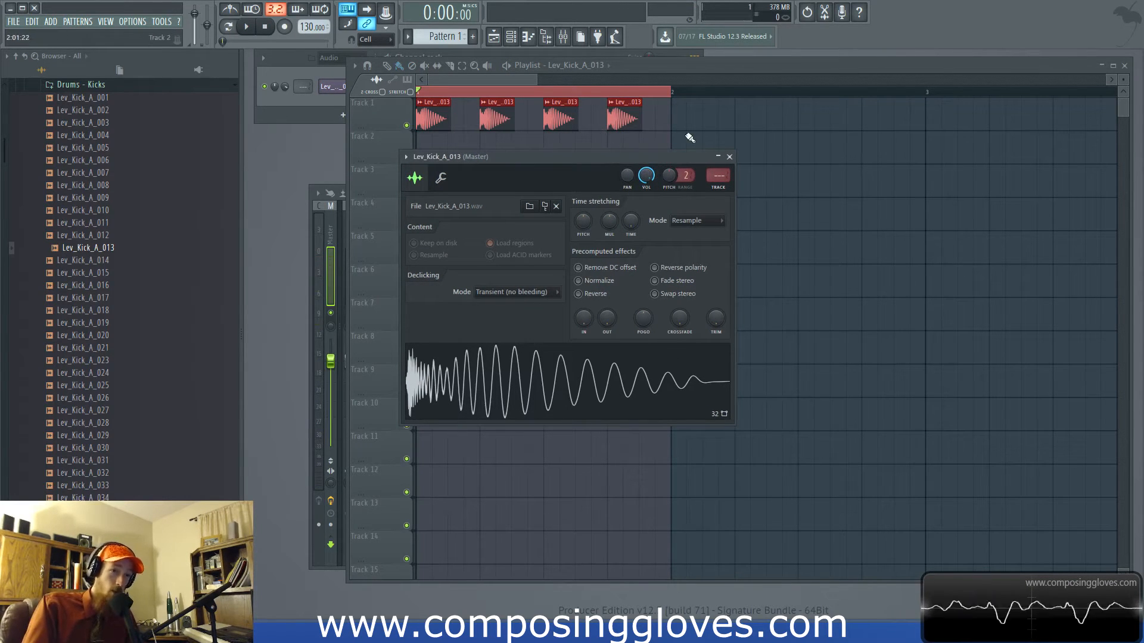
mouse_move(690, 138)
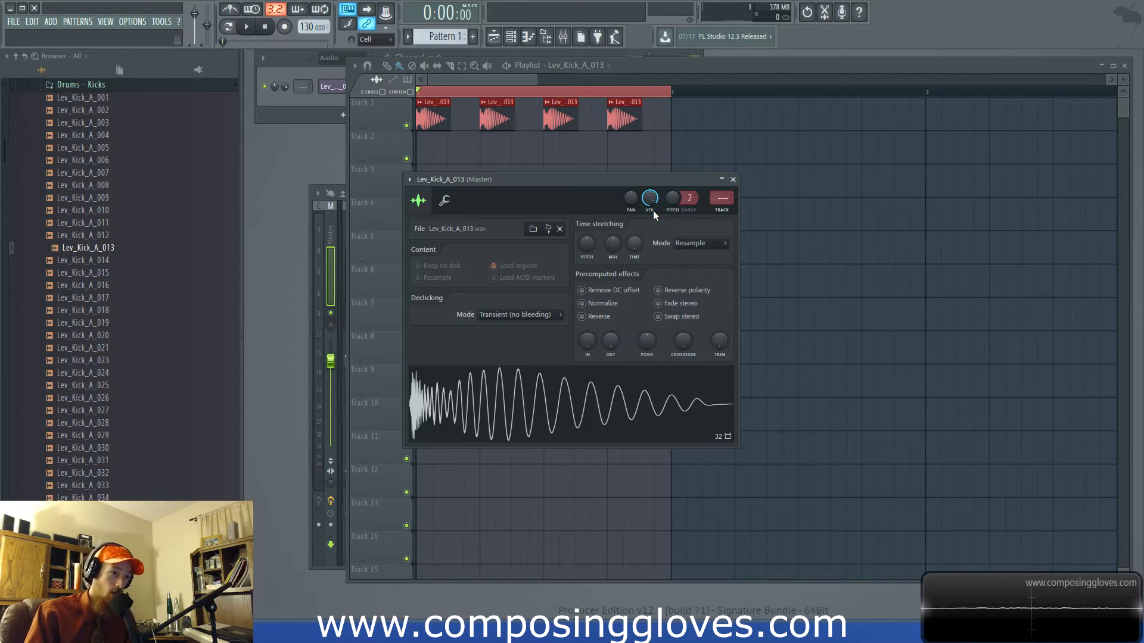
left_click(247, 27)
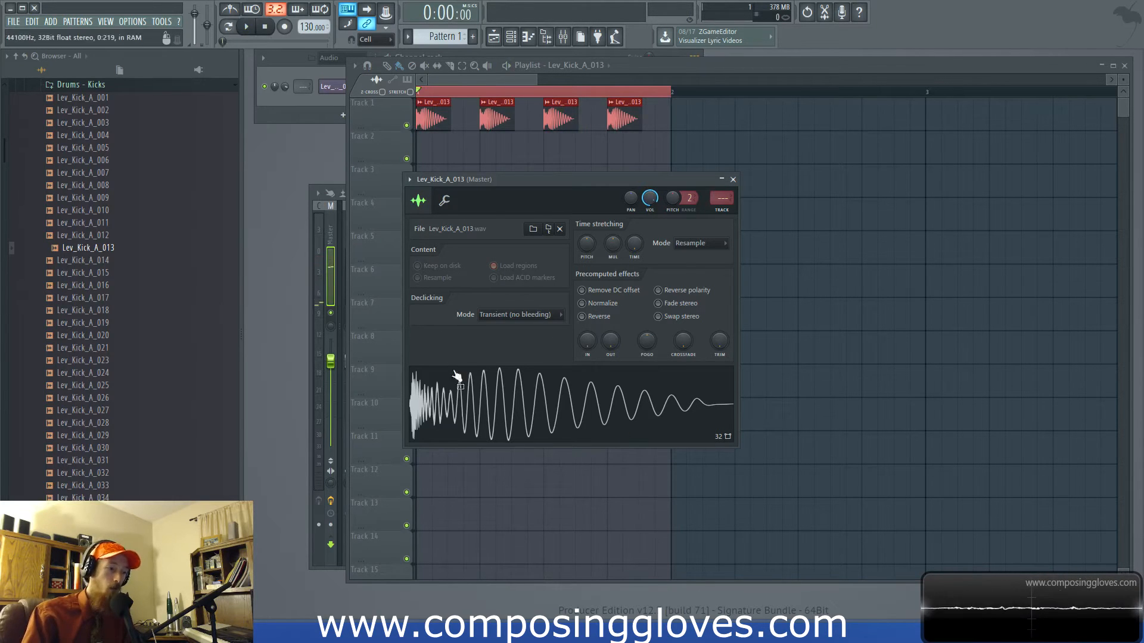
left_click_drag(452, 178, 478, 144)
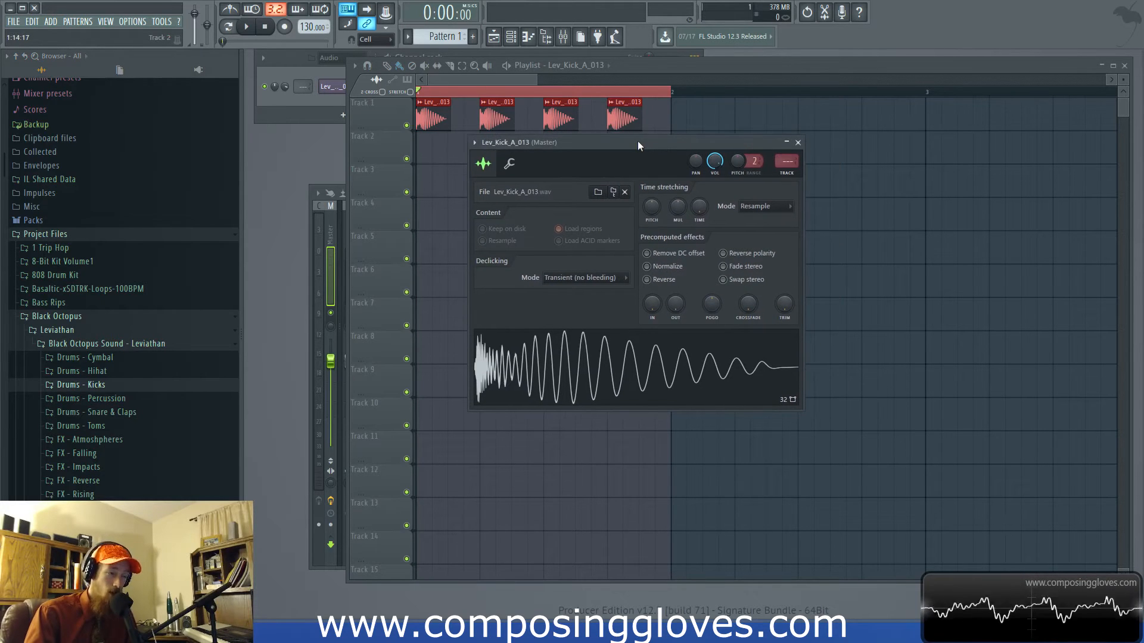
Move the kick's settings aside and show the Mixer with Signal Analyzer on the Master insert
left_click_drag(638, 142, 485, 140)
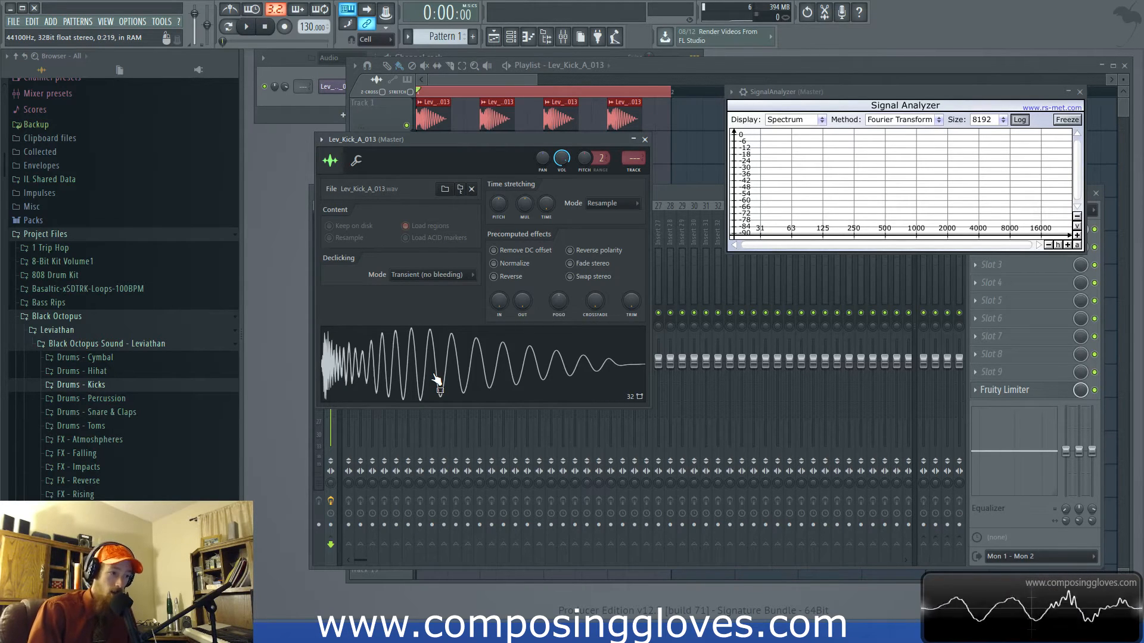
mouse_move(450, 364)
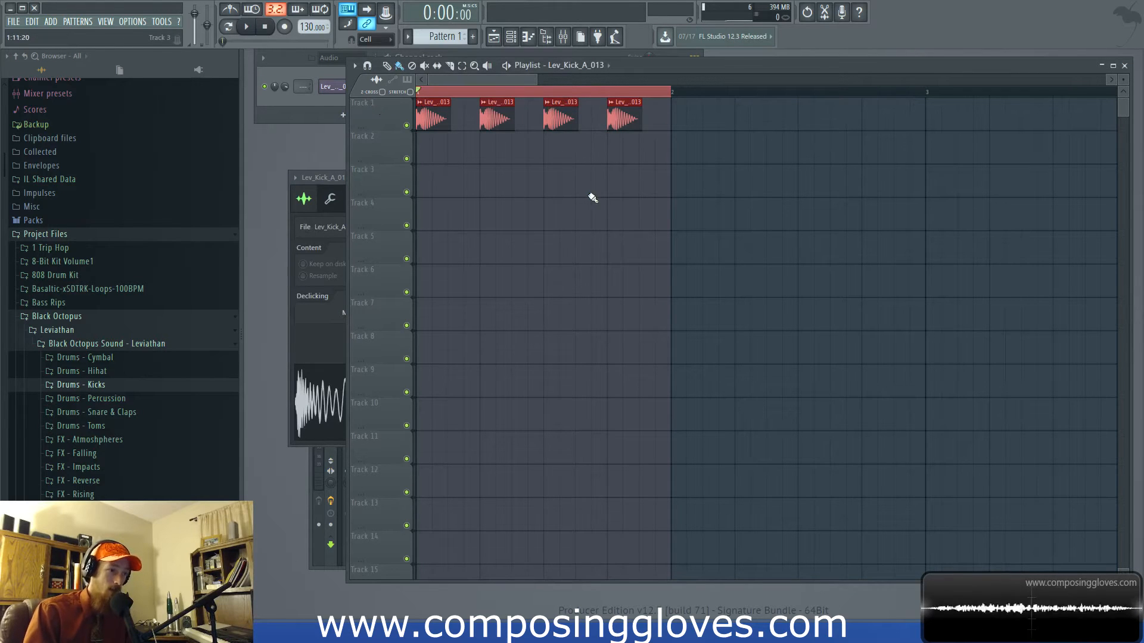
mouse_move(583, 180)
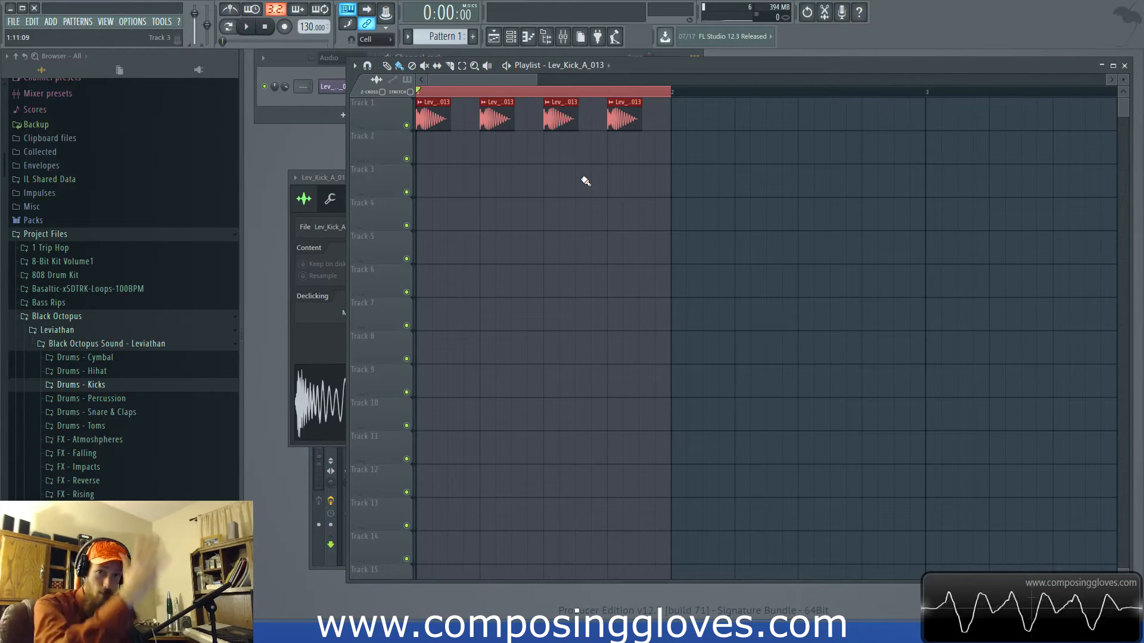
mouse_move(529, 237)
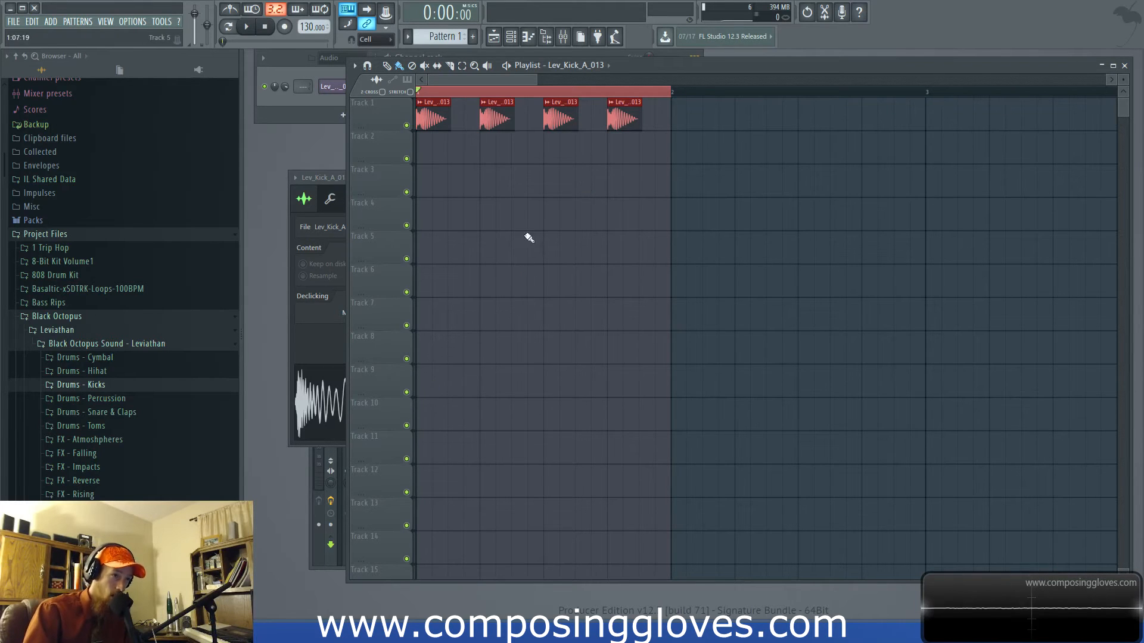
mouse_move(613, 203)
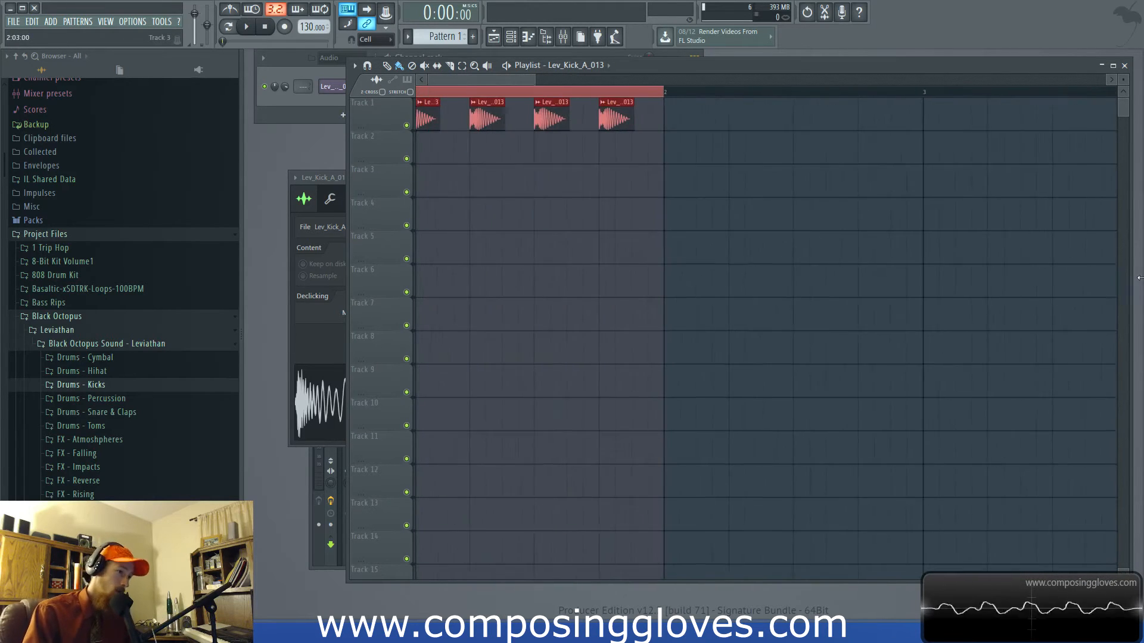
Close the Mixer and Signal Analyzer, returning to the playlist with four kicks on Track 1
scroll("down", 3)
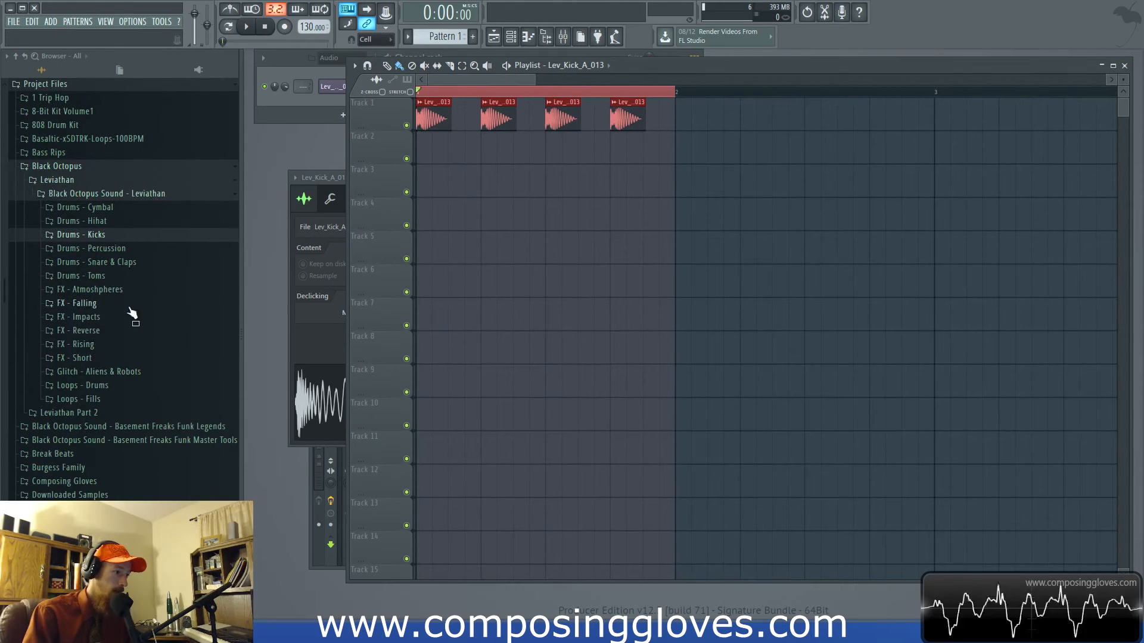
mouse_move(135, 407)
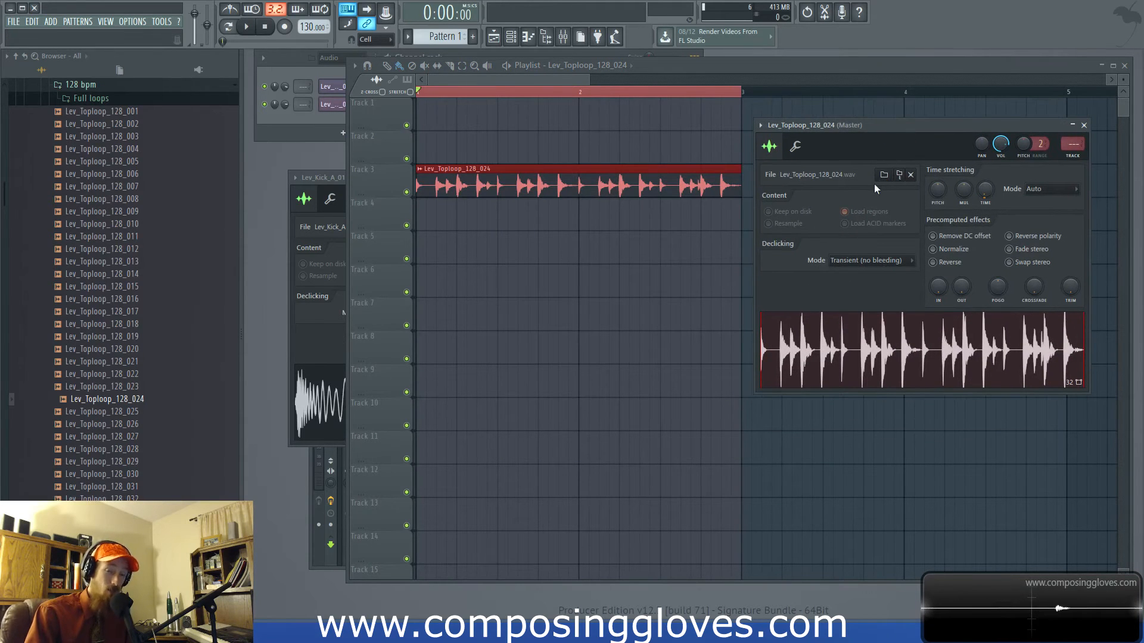
mouse_move(863, 148)
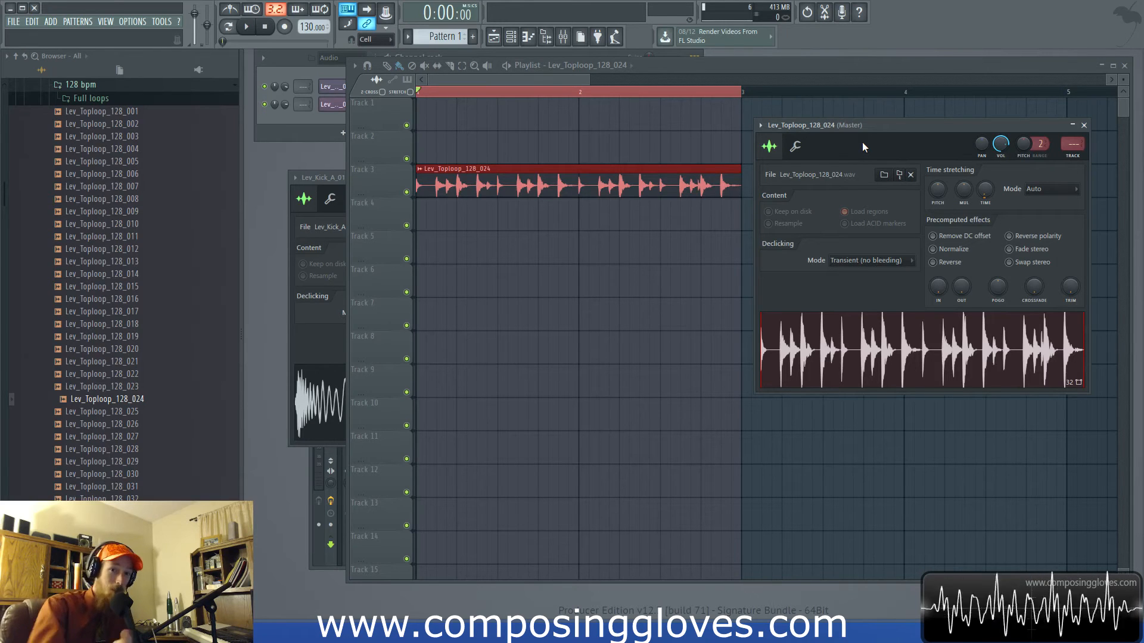
left_click(1084, 125)
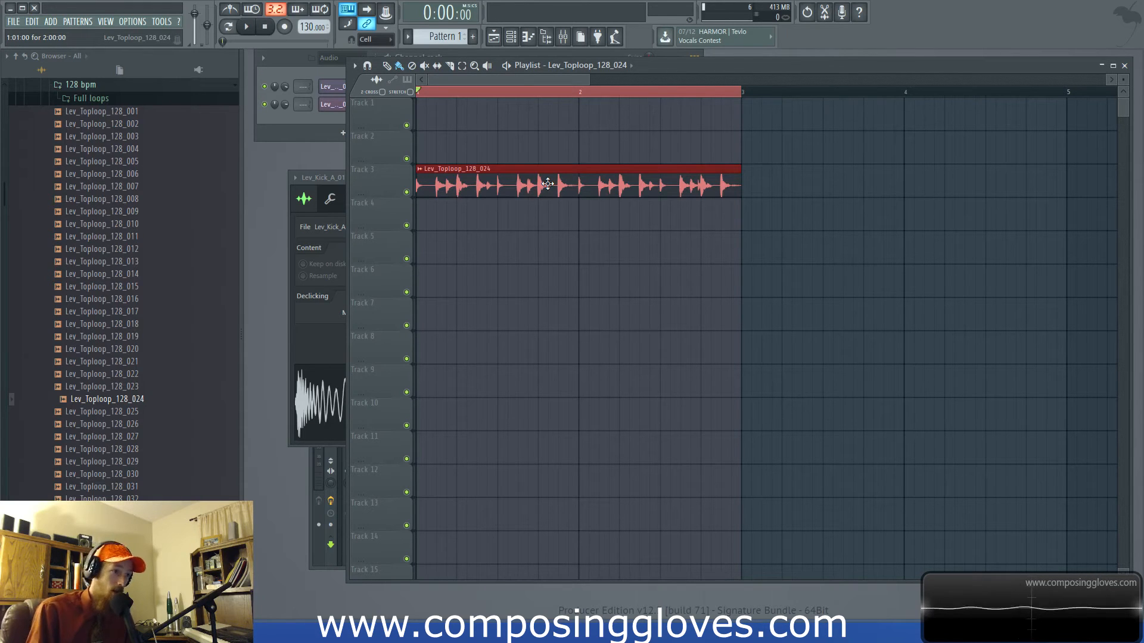
double_click(547, 183)
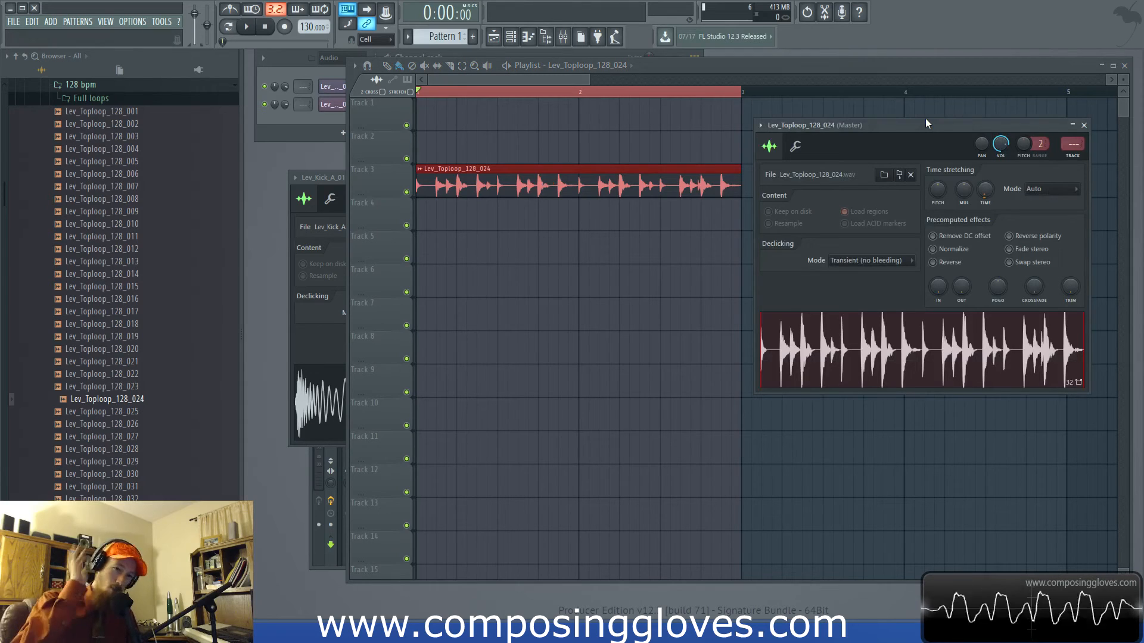
mouse_move(1012, 170)
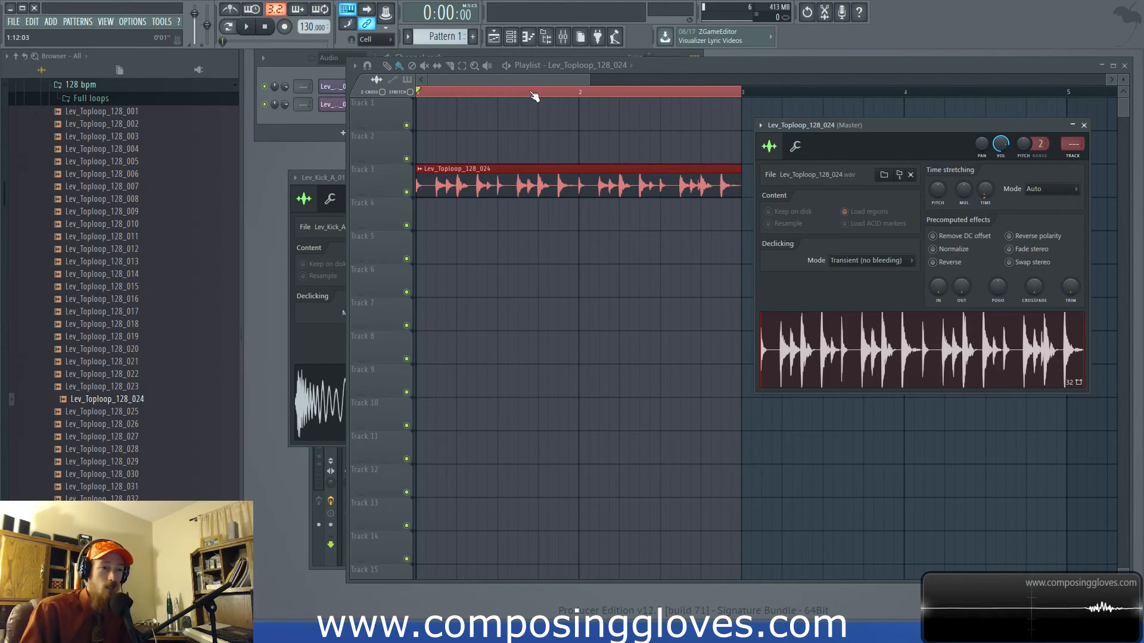
Zoom the playlist timeline in on the first bar of the Lev_Toploop_128_024 clip
left_click(247, 27)
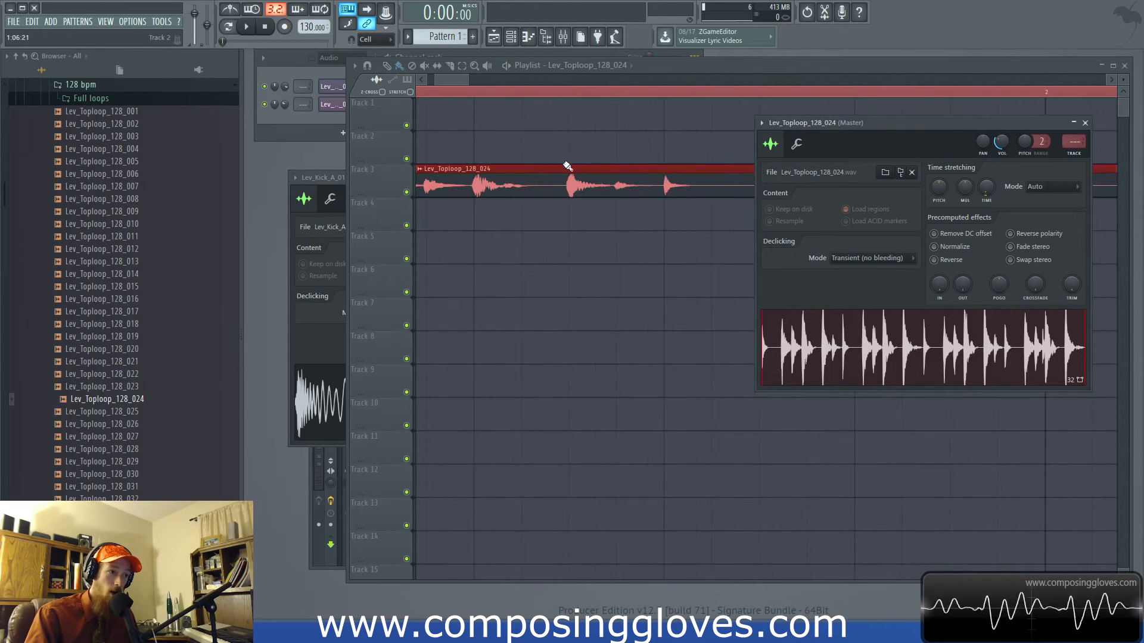
mouse_move(687, 145)
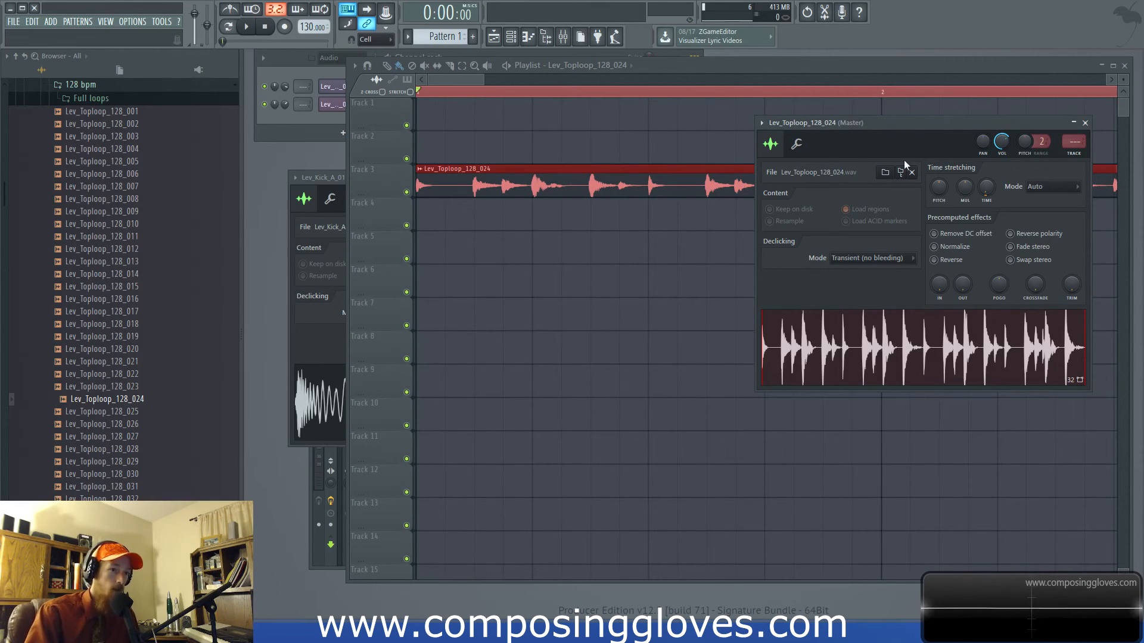
left_click(246, 26)
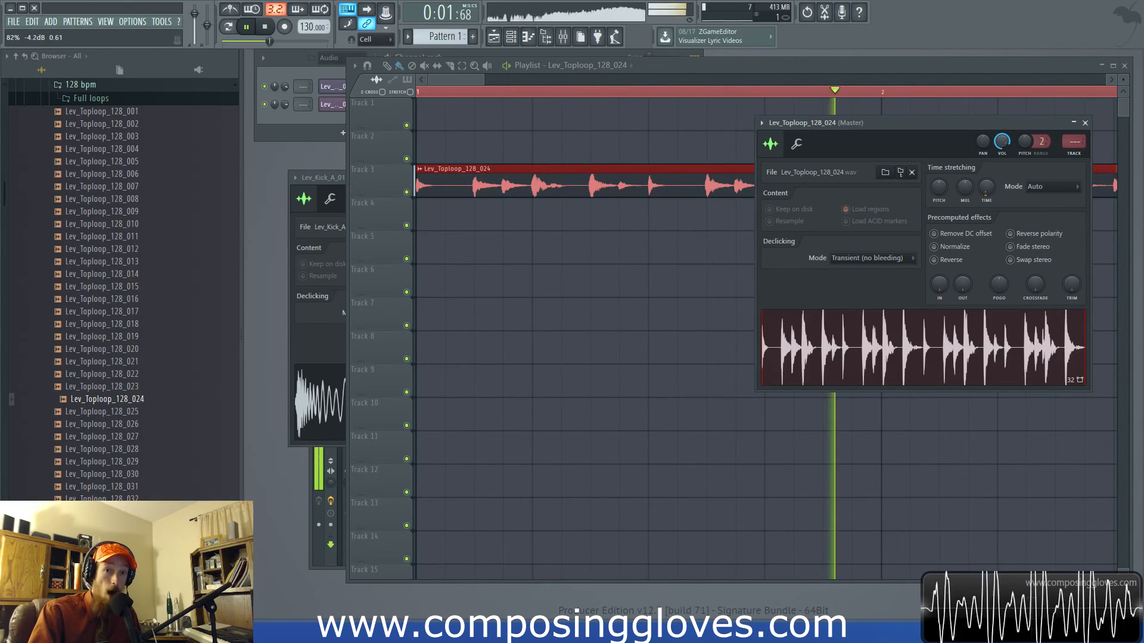
left_click(284, 28)
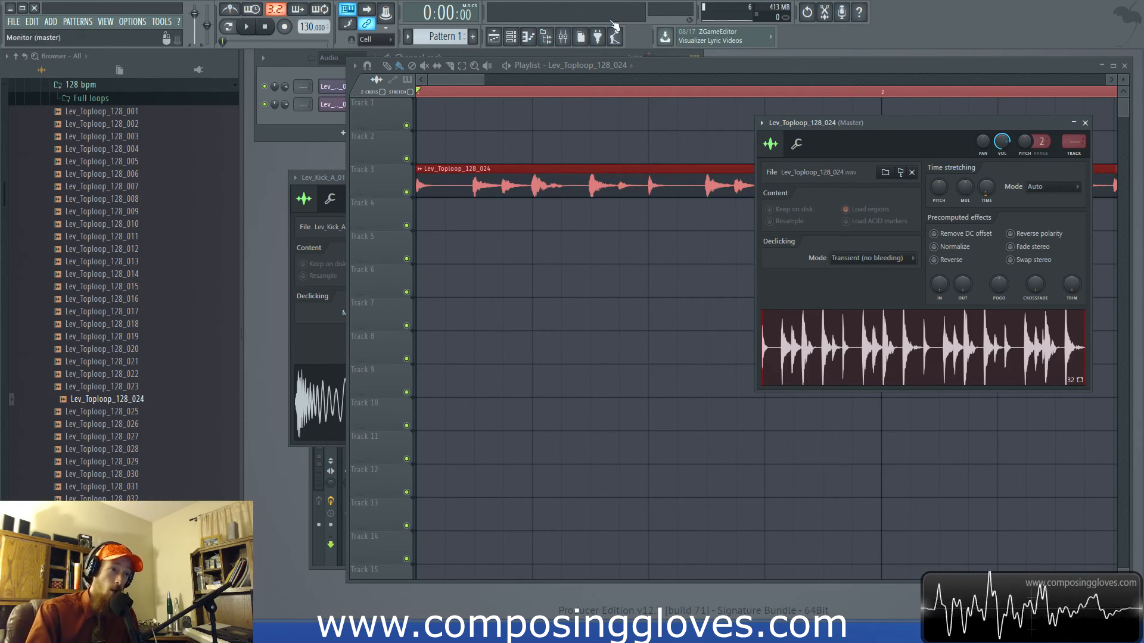
mouse_move(934, 54)
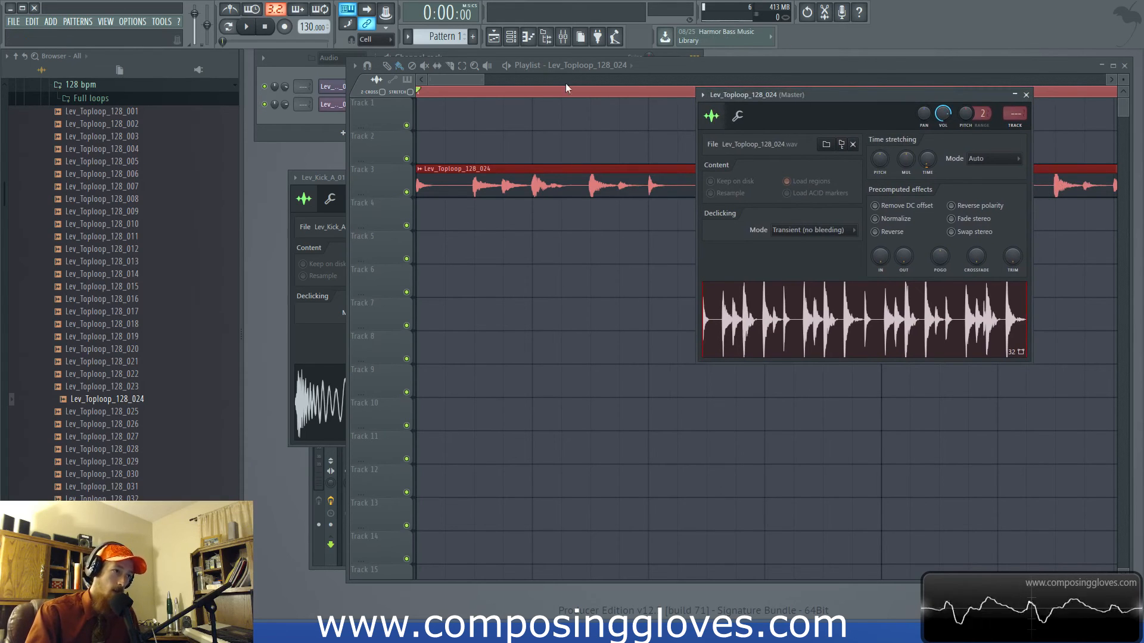
mouse_move(842, 75)
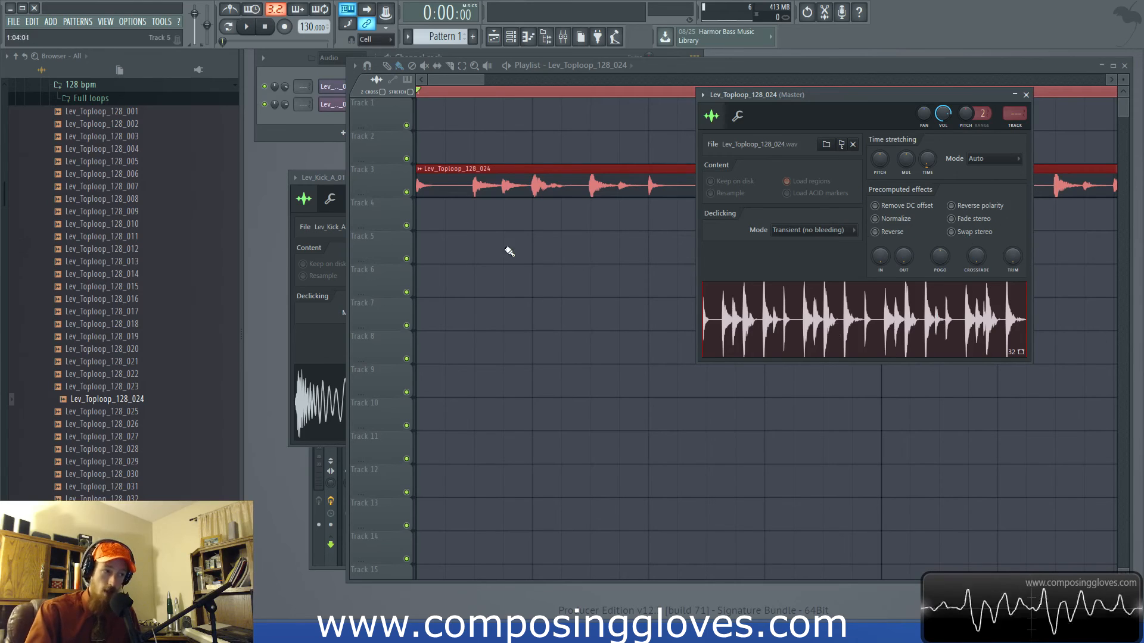
mouse_move(265, 154)
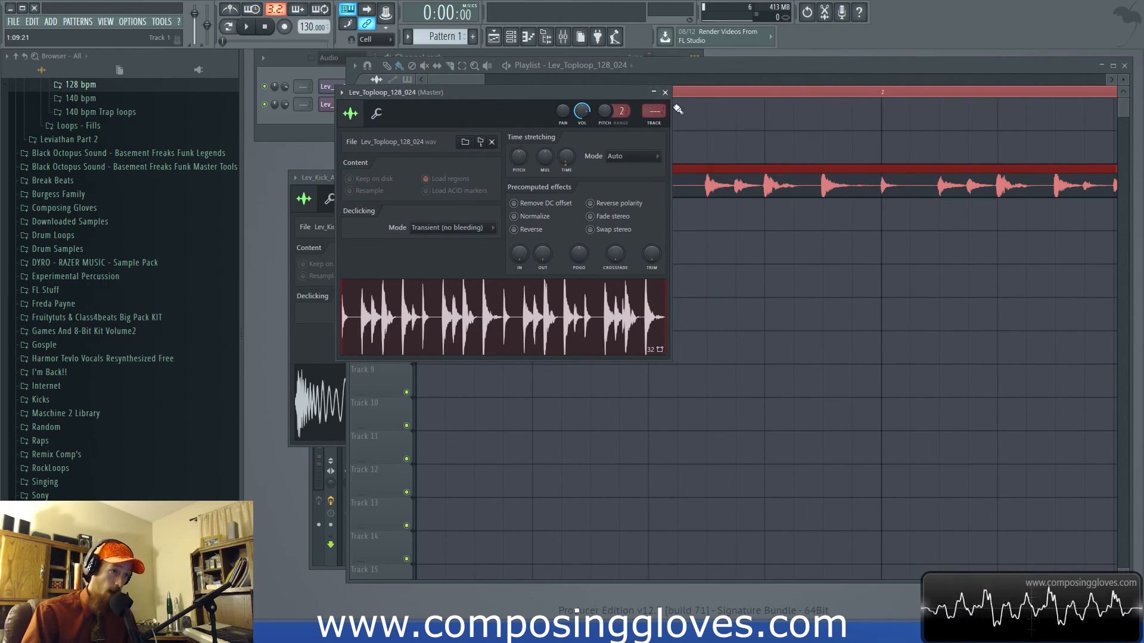
Close the Lev_Toploop_128_024 settings window and zoom out so the loop spans two bars
left_click(662, 92)
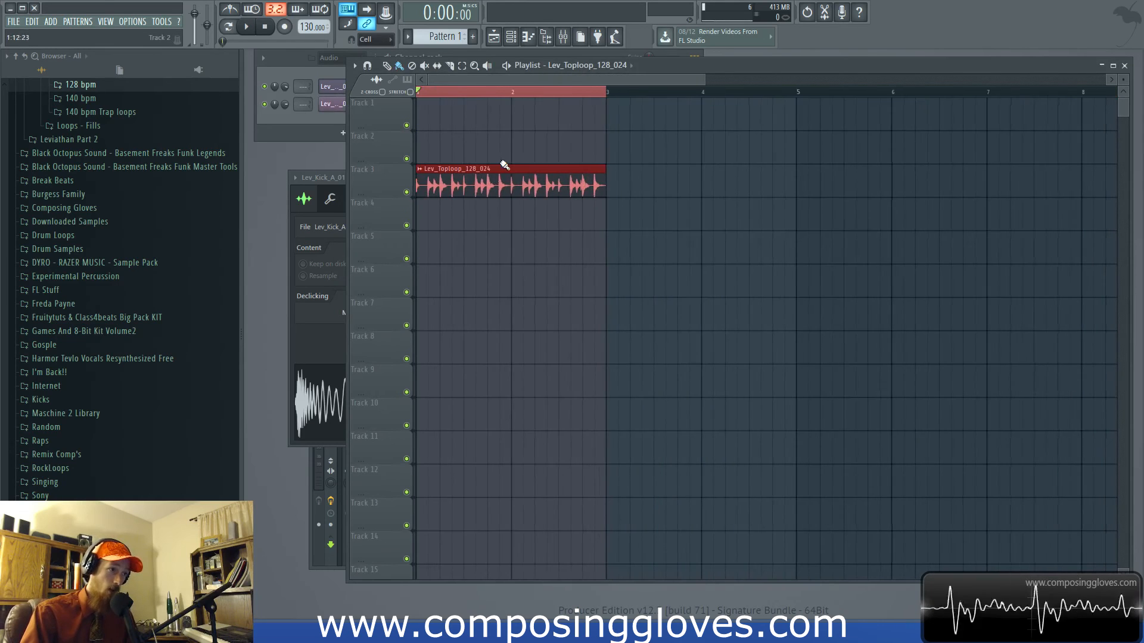